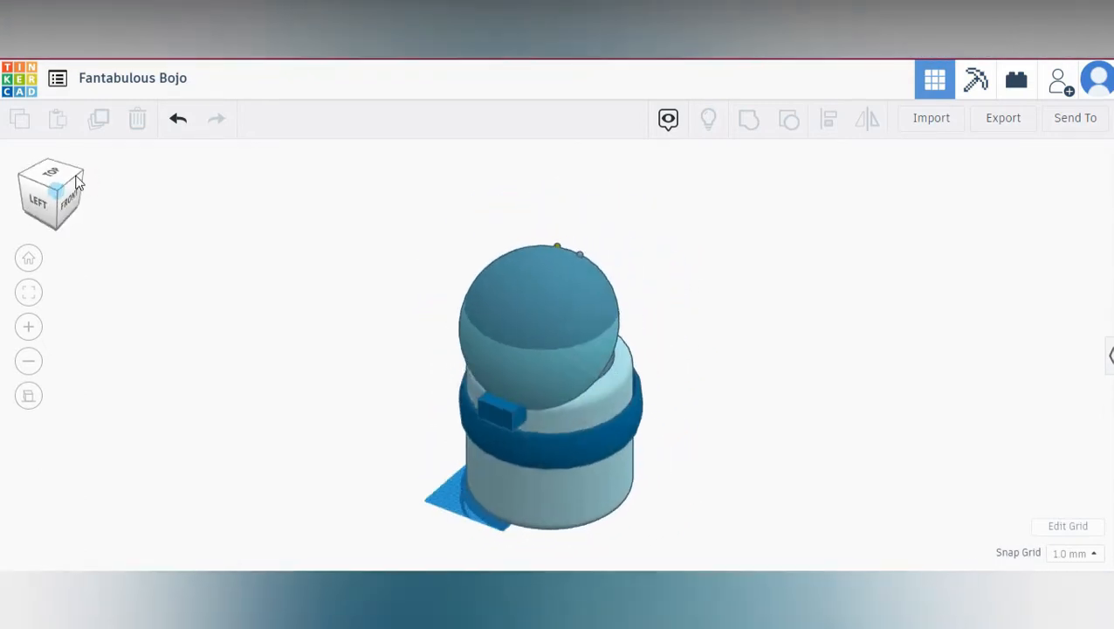
# Step: Orbit the 3D trash can model to view it from the back, sides and front
pyautogui.click(51, 174)
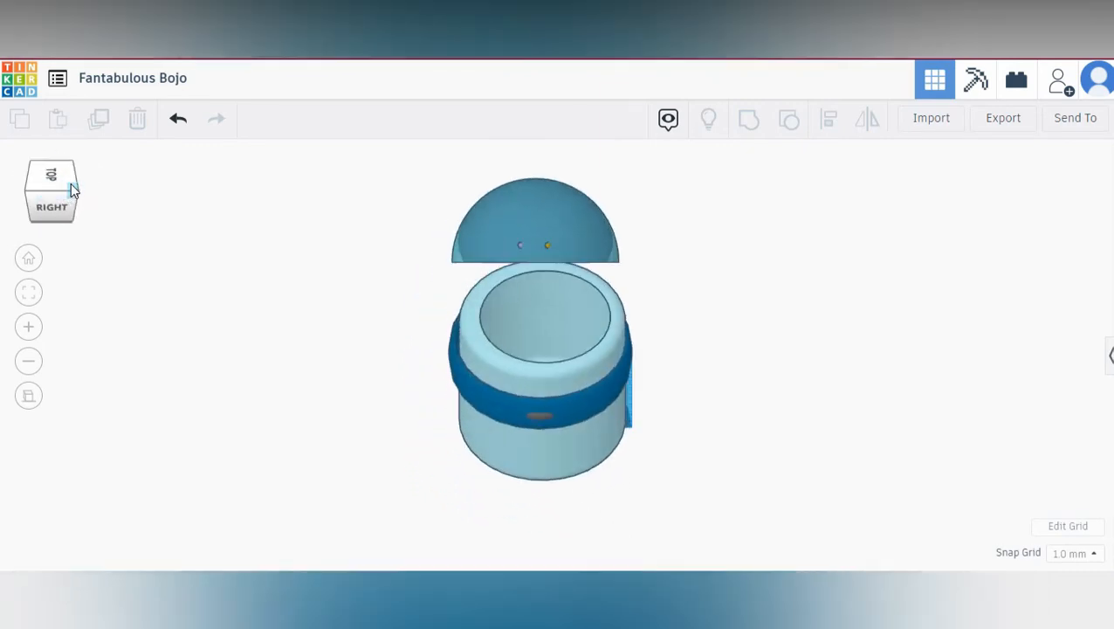
pyautogui.click(51, 190)
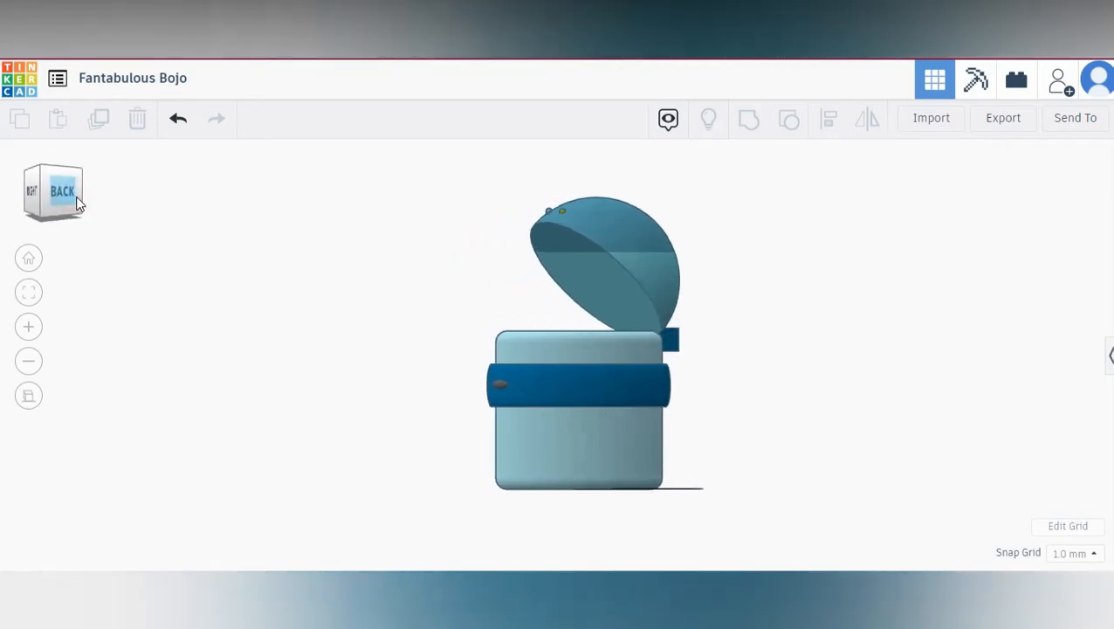
pyautogui.click(69, 190)
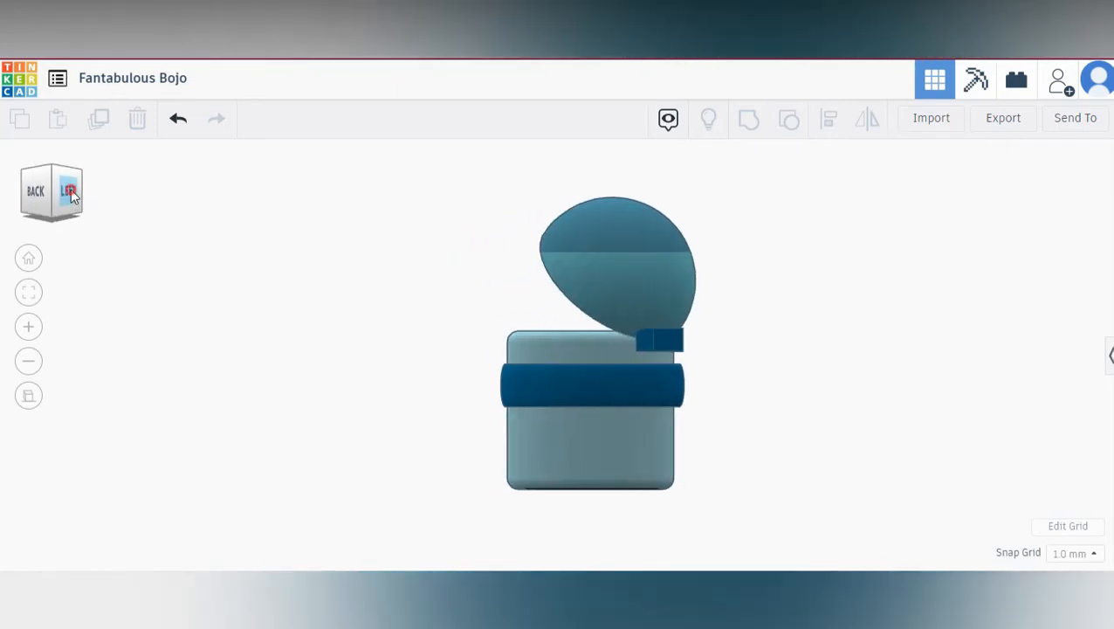
pyautogui.click(68, 191)
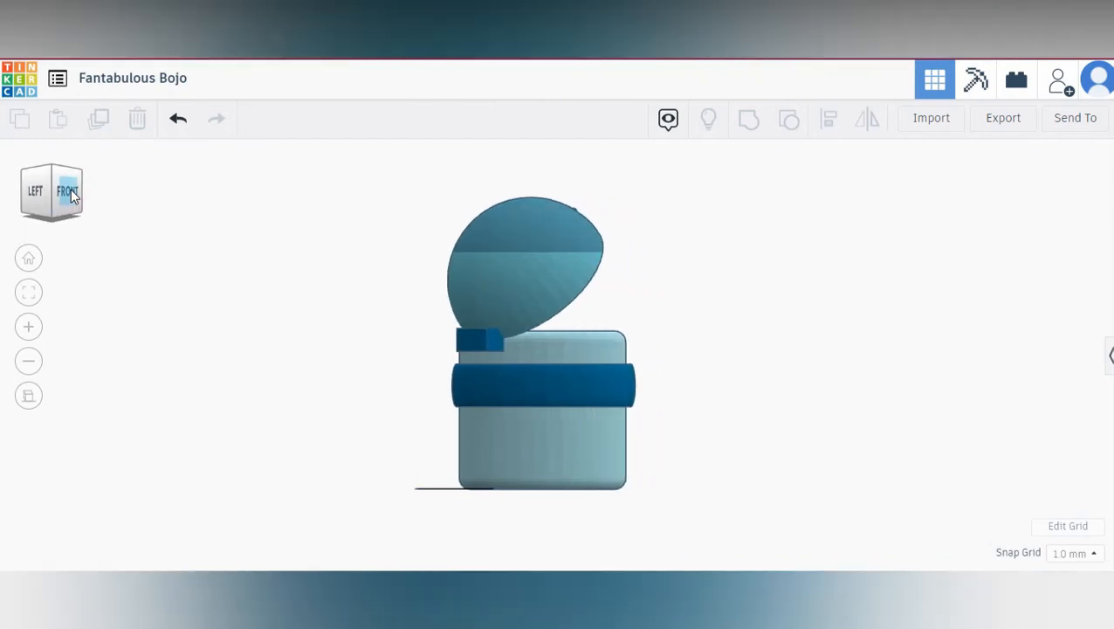
pyautogui.click(51, 191)
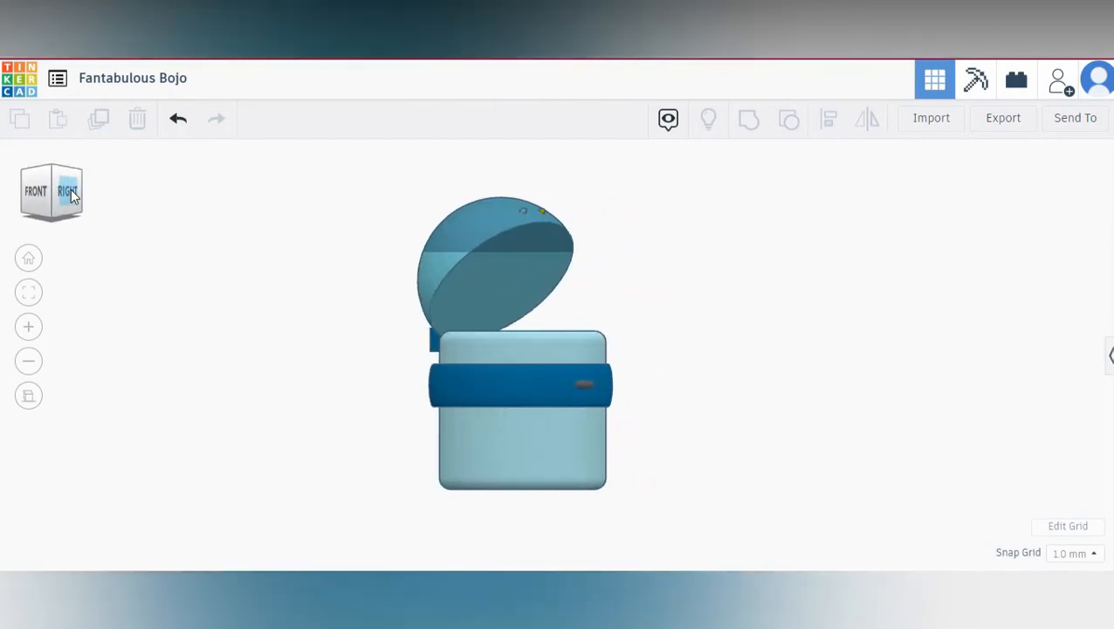
pyautogui.click(67, 191)
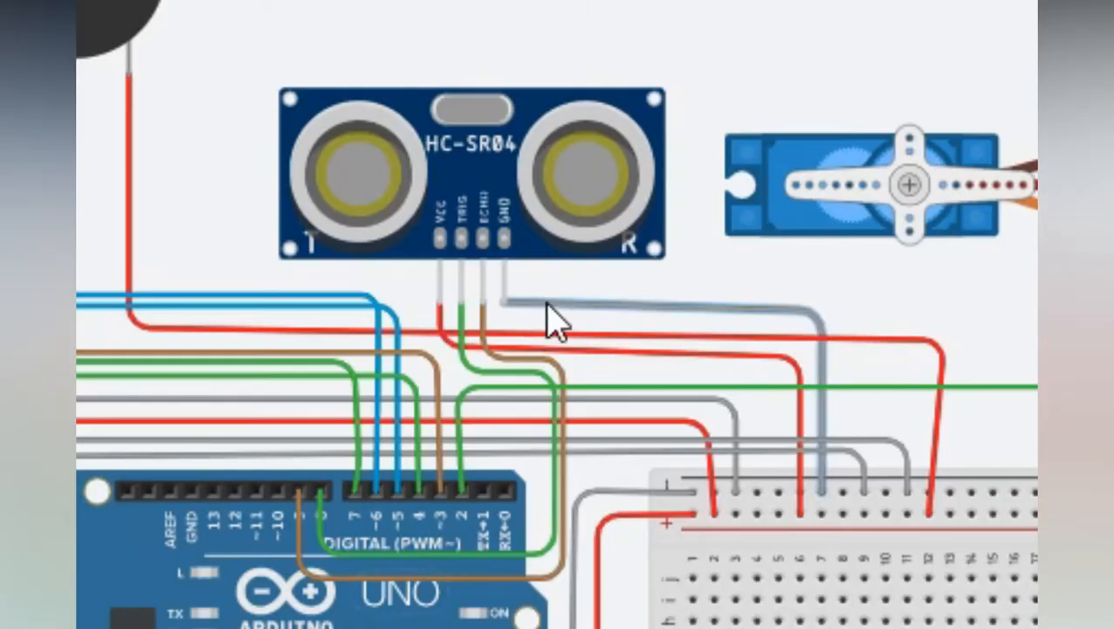
# Step: Add a //sensor comment above the first ultrasonic sensor's trigPin code in loop()
pyautogui.click(658, 11)
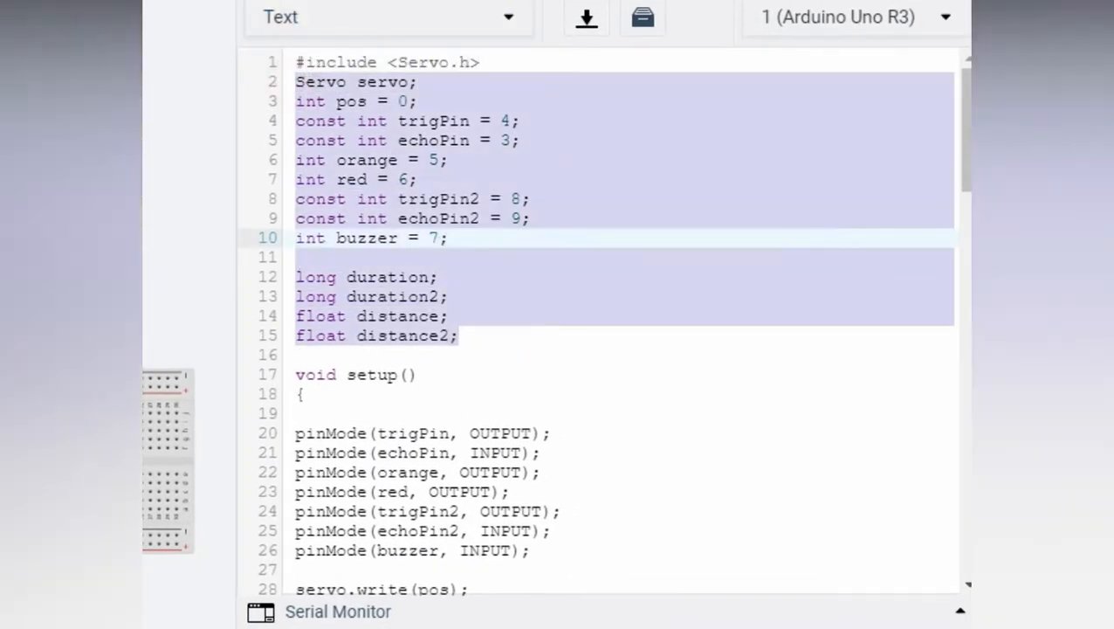
pyautogui.scroll(-3)
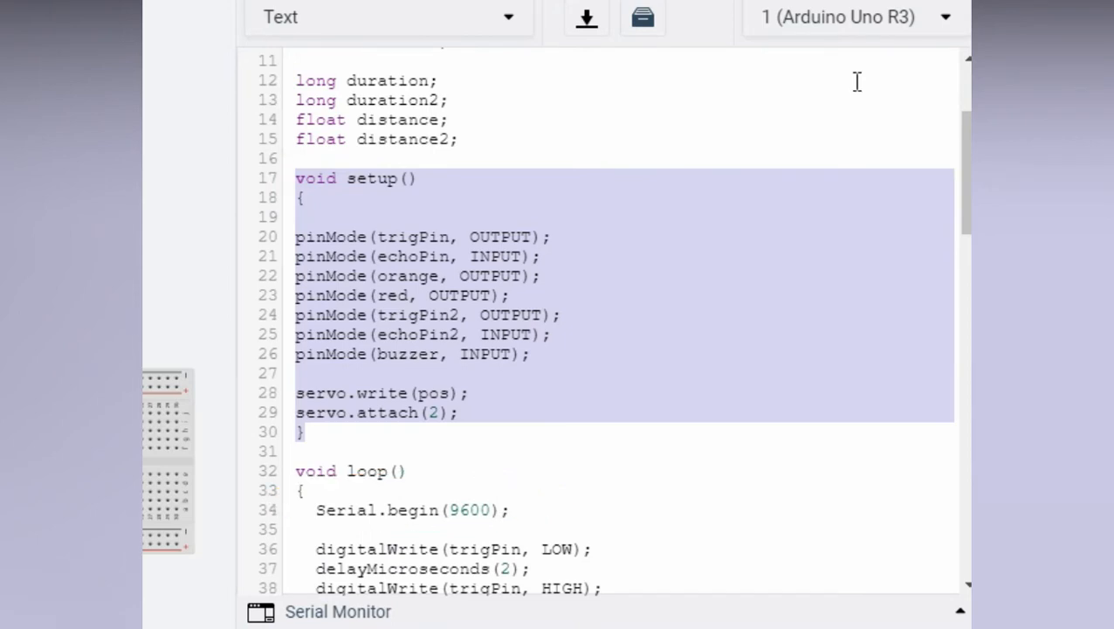
pyautogui.scroll(-3)
pyautogui.write('/')
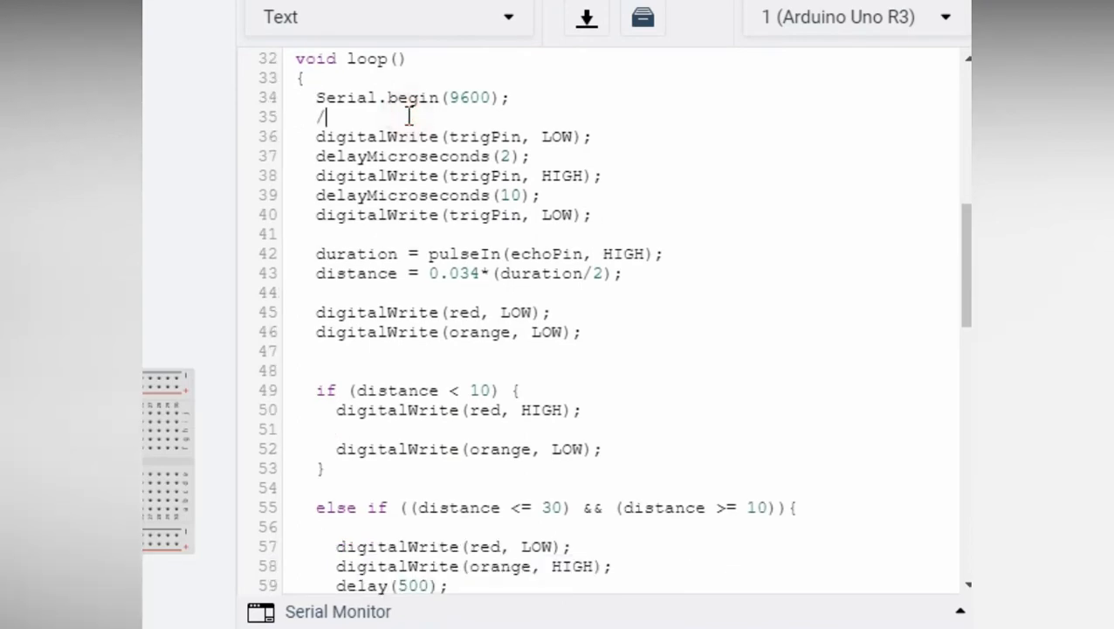
pyautogui.write('sensor')
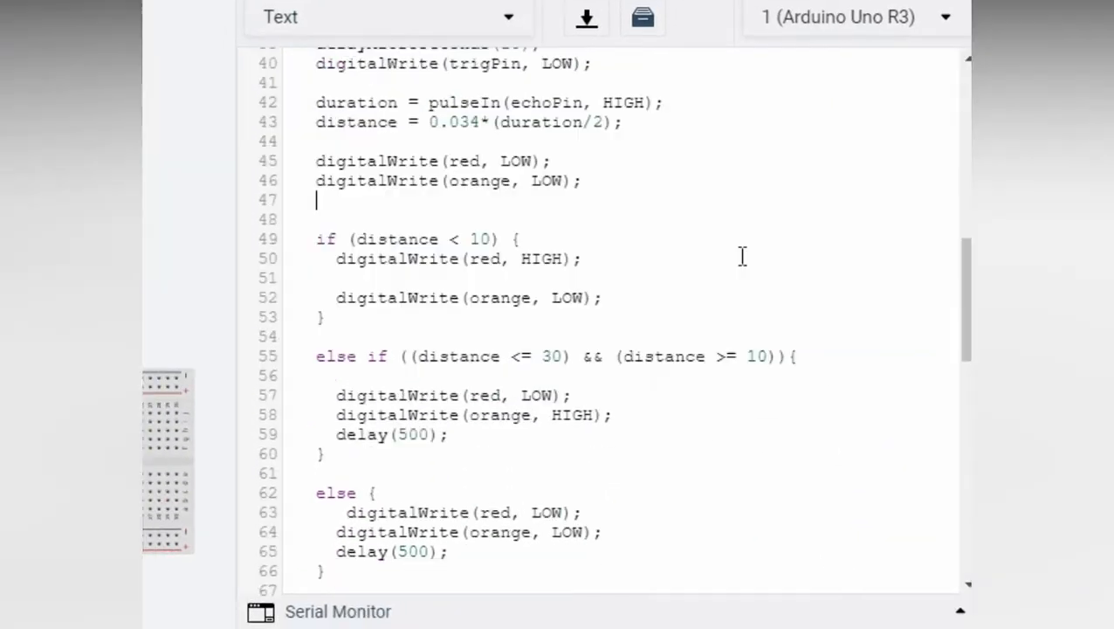
# Step: Add //led above the first distance branch and //buzzer above the tone block
pyautogui.write('//')
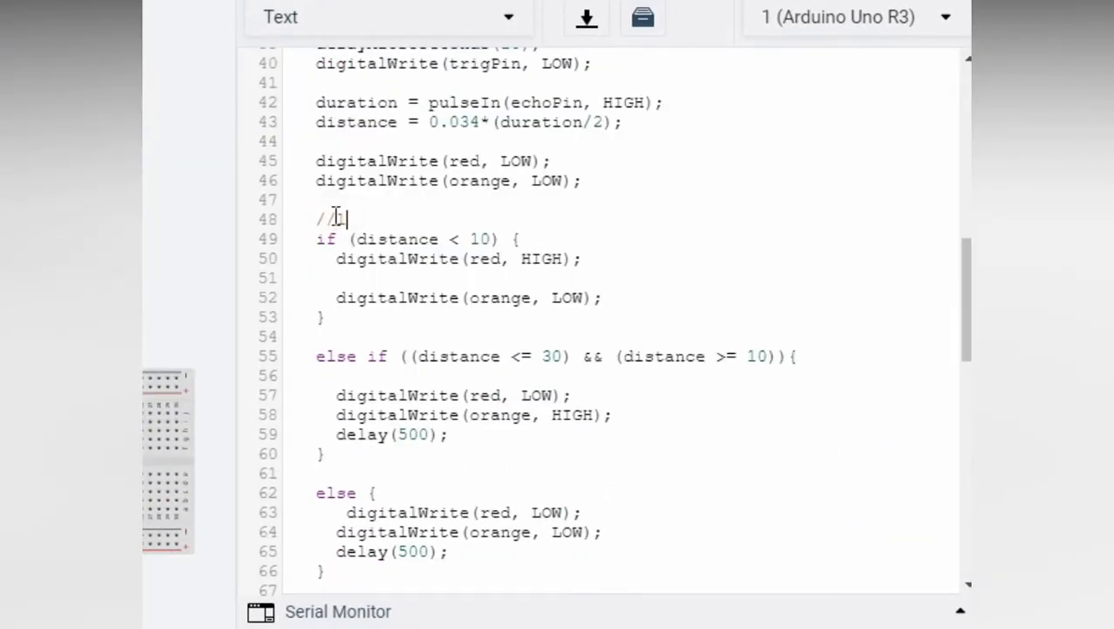
pyautogui.write('led')
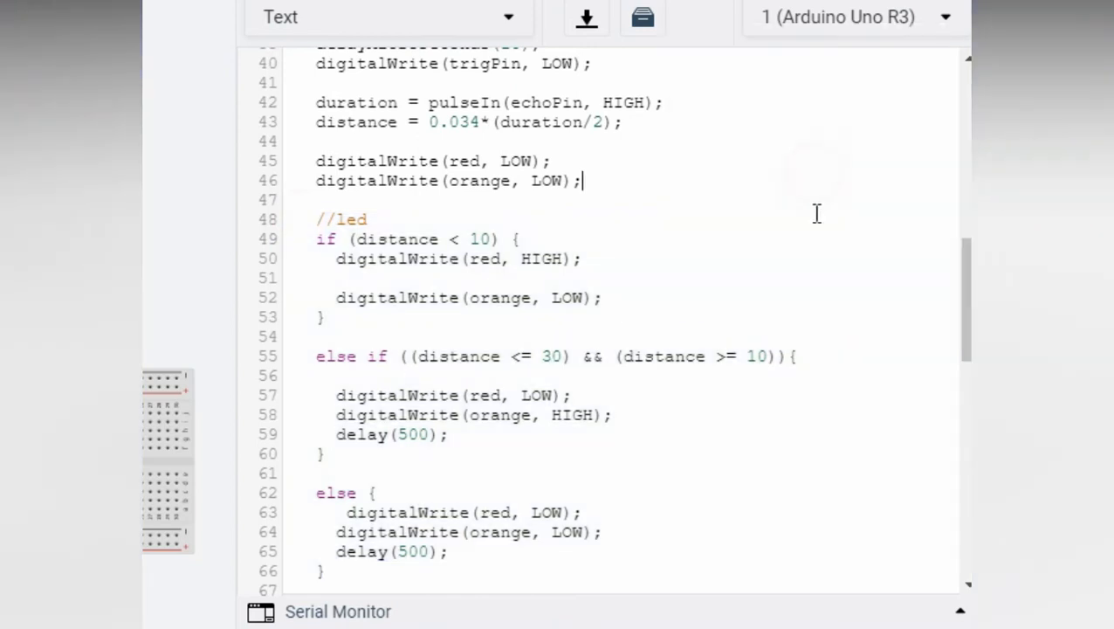
pyautogui.scroll(-3)
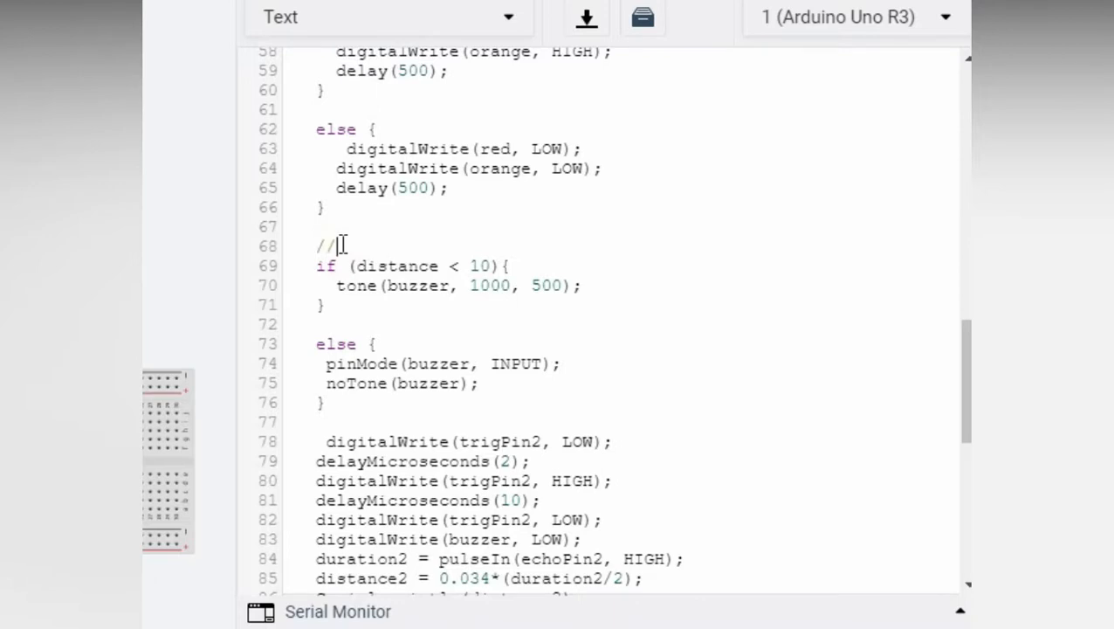
pyautogui.write('buzz')
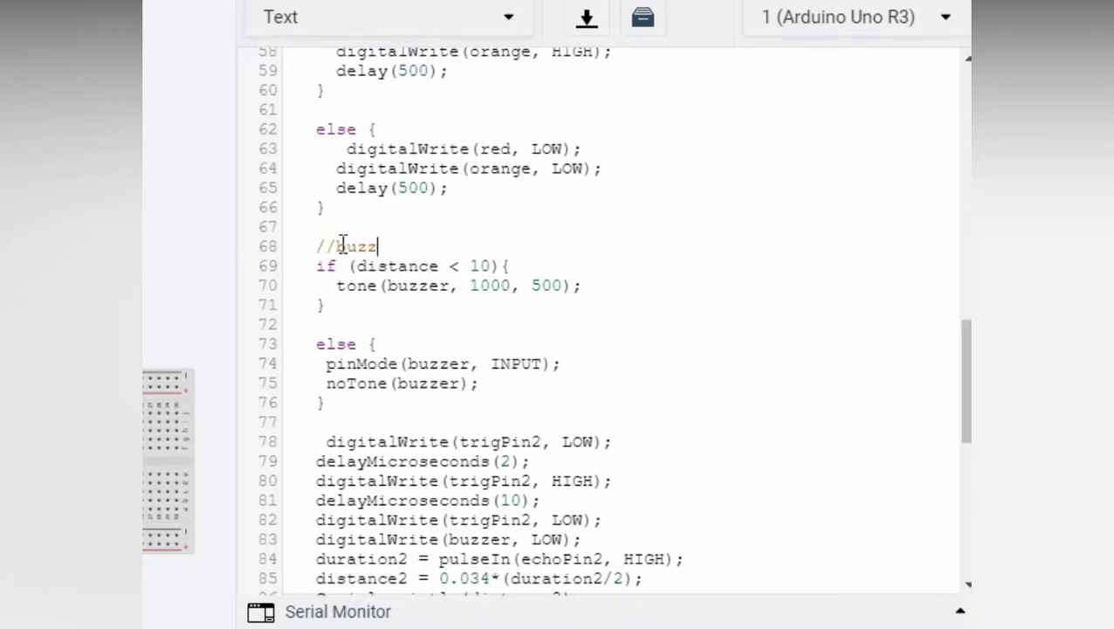
pyautogui.write('er')
pyautogui.write('//')
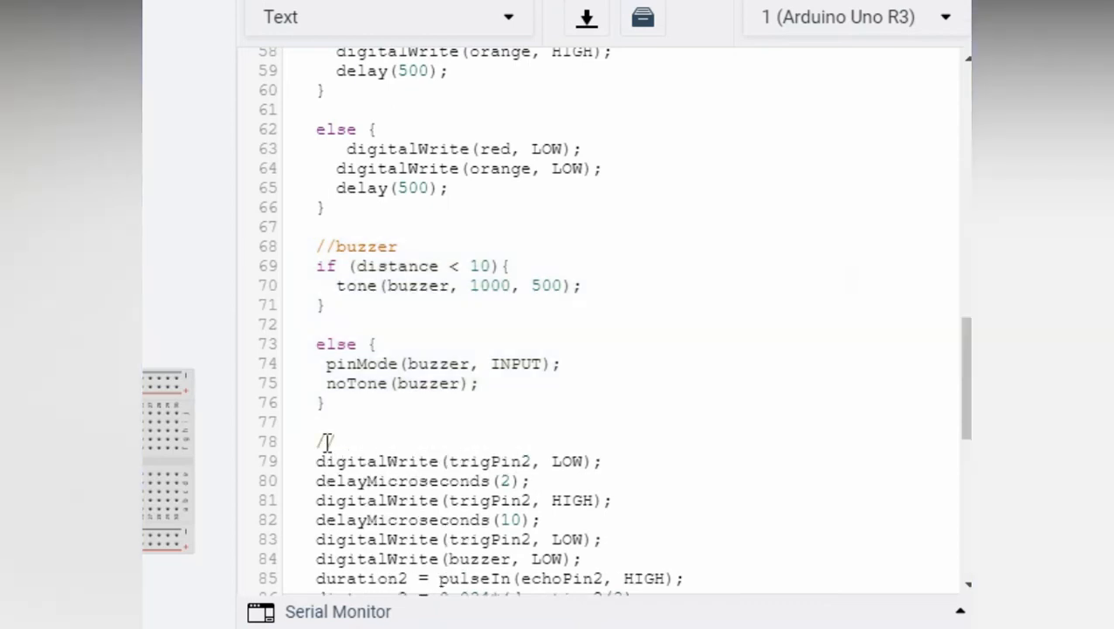
# Step: Add //sensor2 and //servo comments above their blocks and mark the distance print lines
pyautogui.write('sensor2')
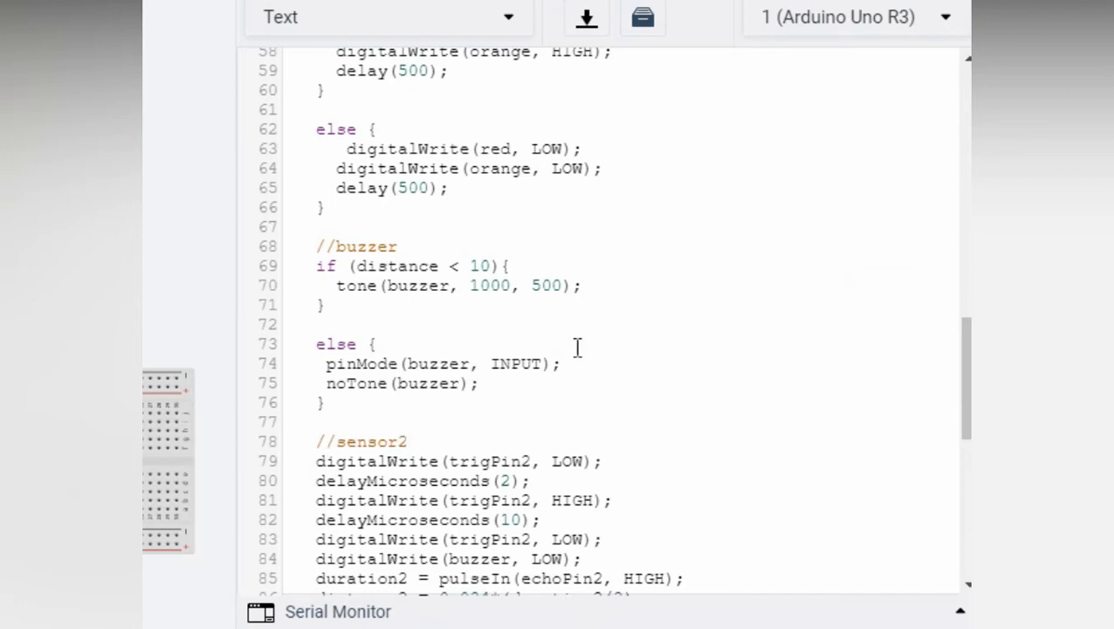
pyautogui.scroll(-3)
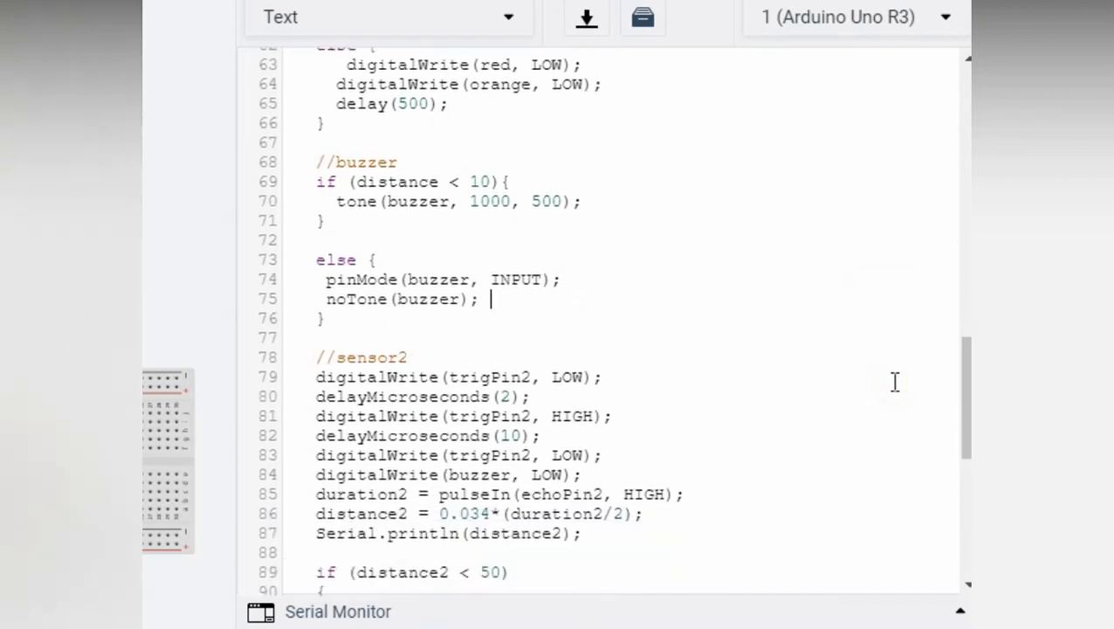
pyautogui.scroll(-3)
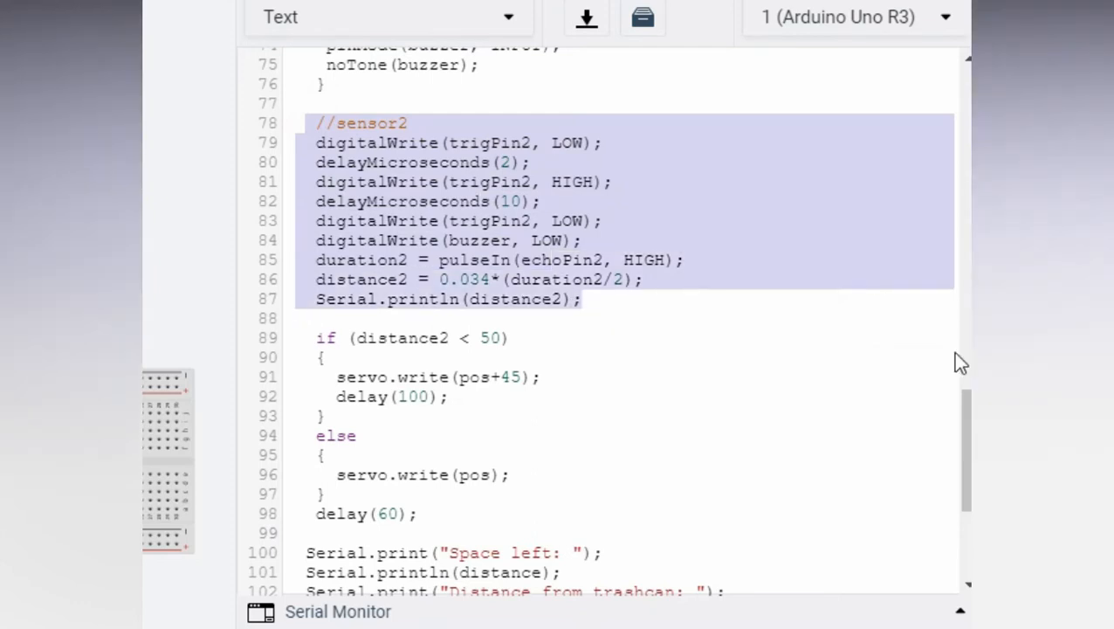
pyautogui.click(668, 280)
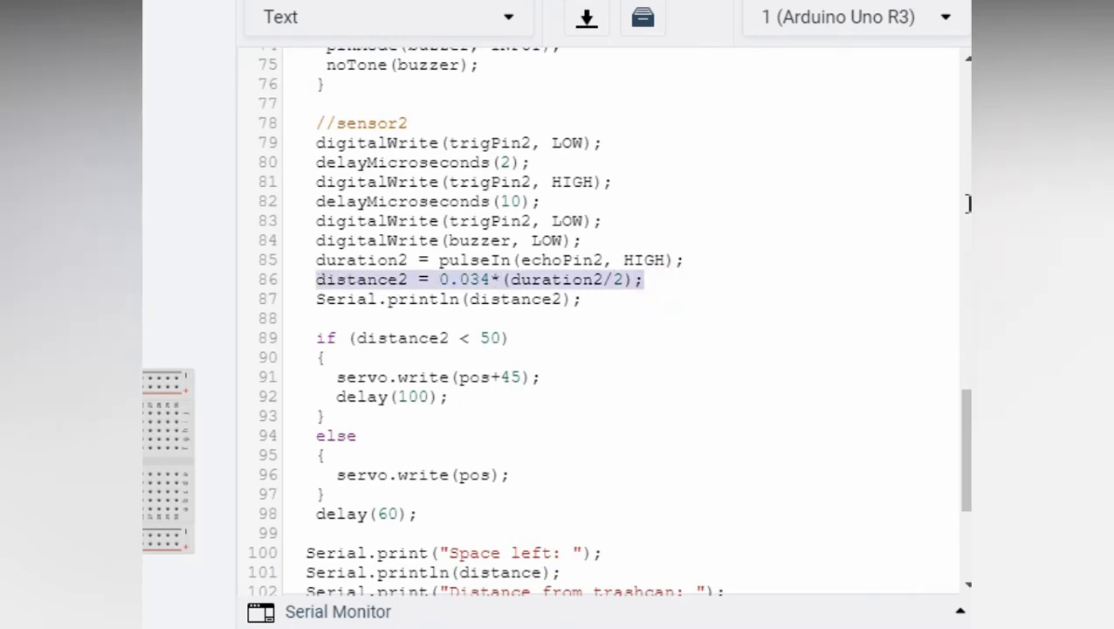
pyautogui.moveTo(965, 273)
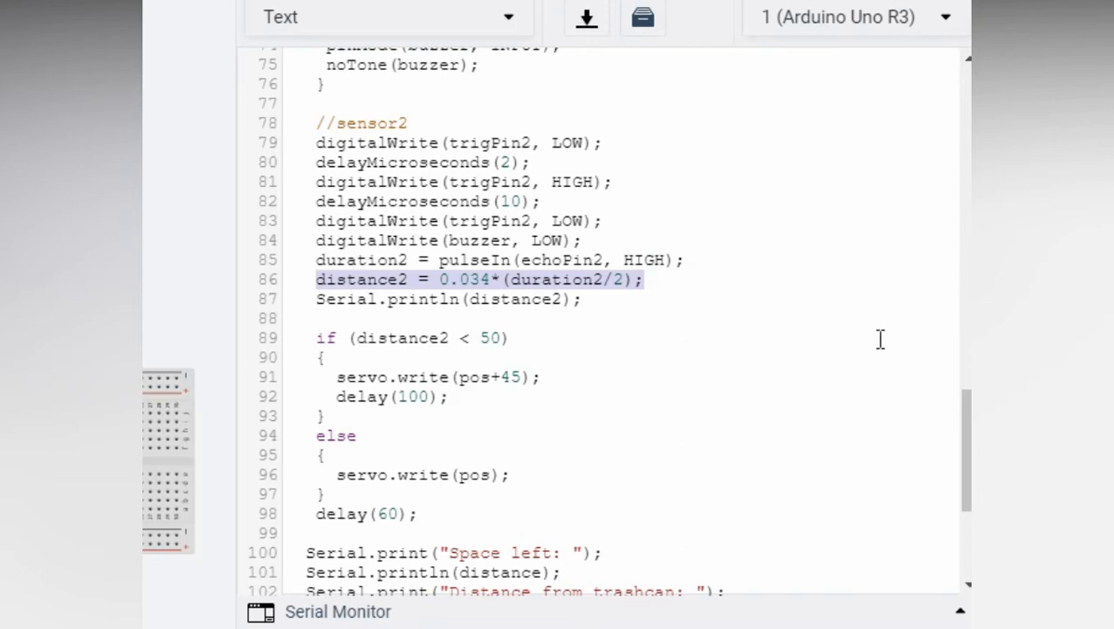
pyautogui.click(510, 338)
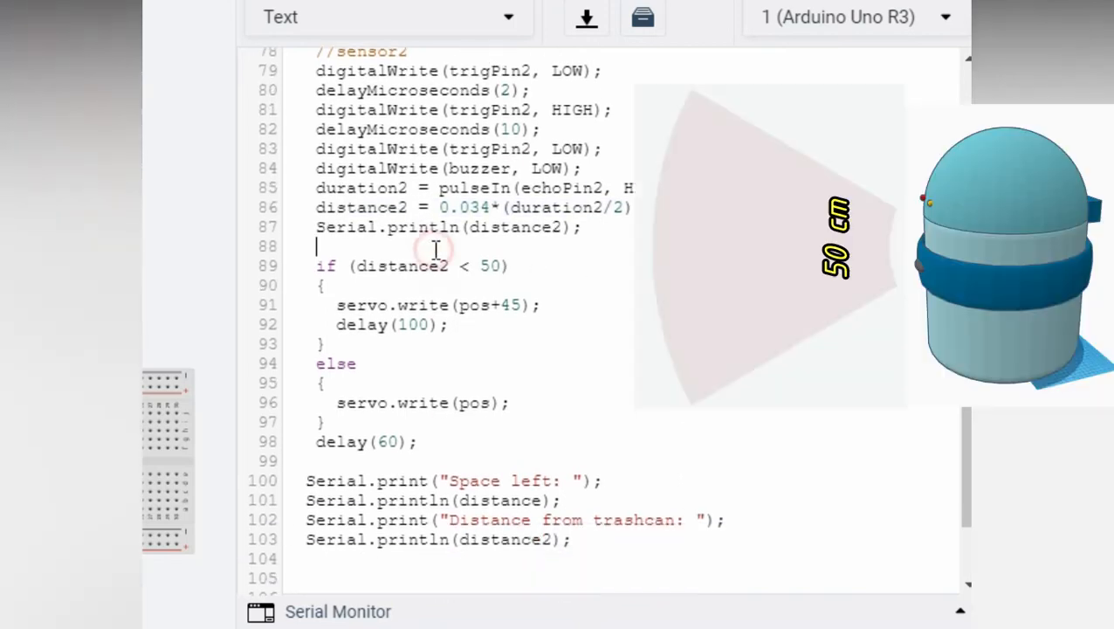
pyautogui.write('//servo')
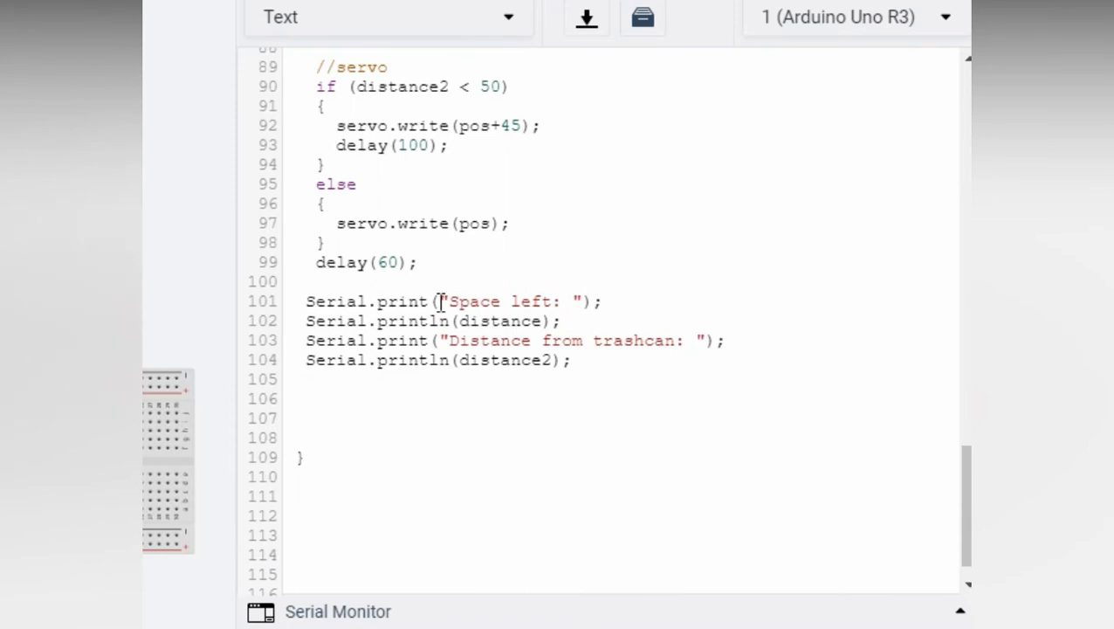
pyautogui.moveTo(437, 301); pyautogui.dragTo(573, 360)
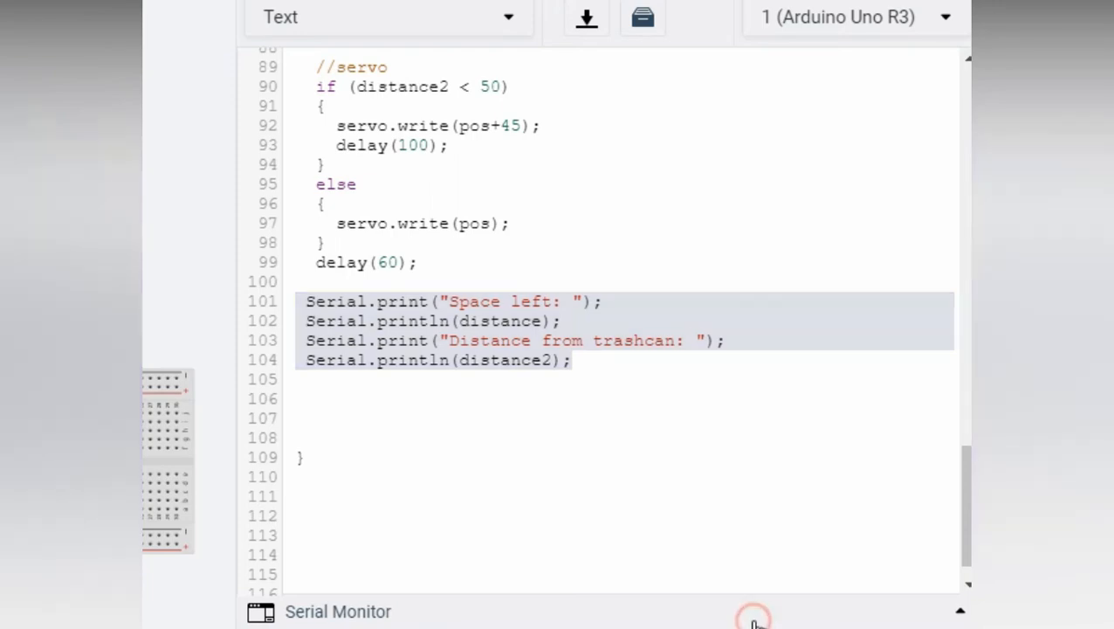
# Step: Hide the code panel and start the trash can circuit simulation
pyautogui.click(337, 611)
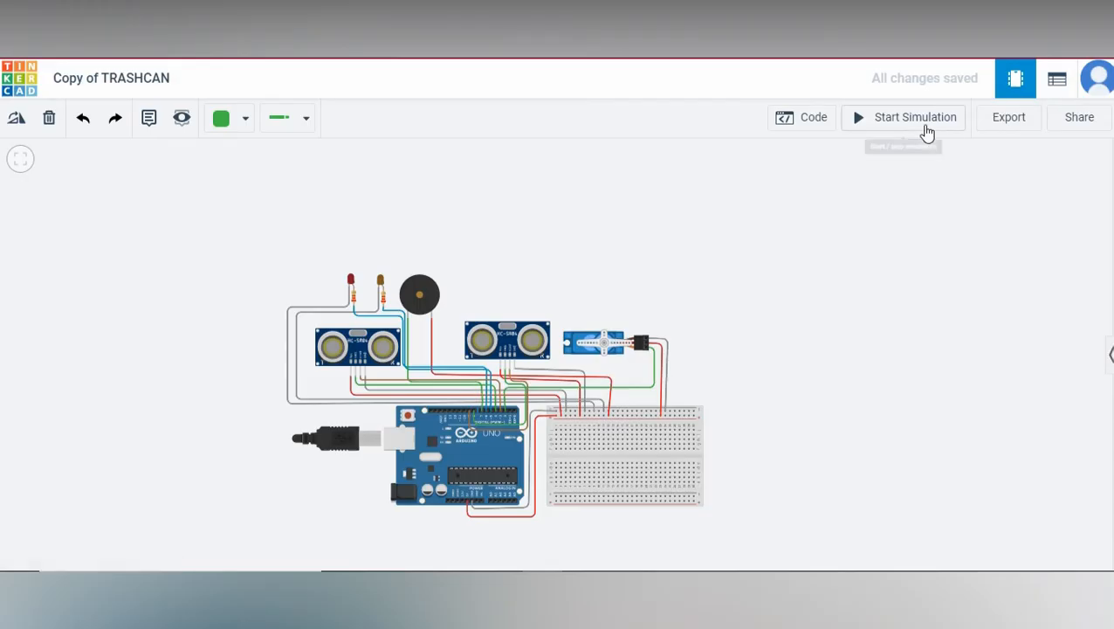
pyautogui.click(914, 117)
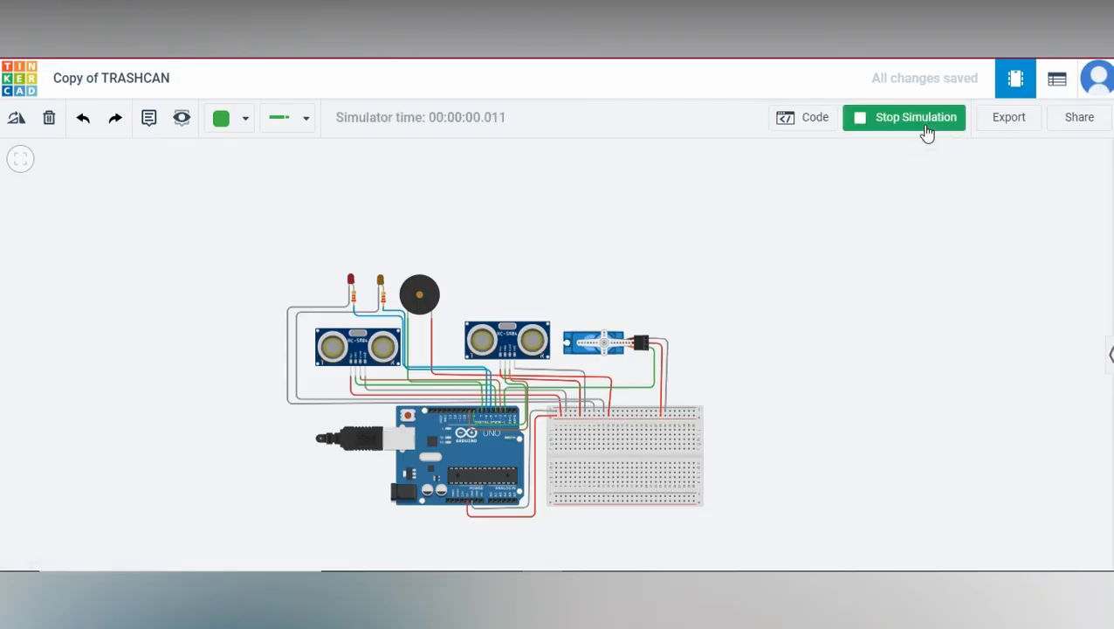